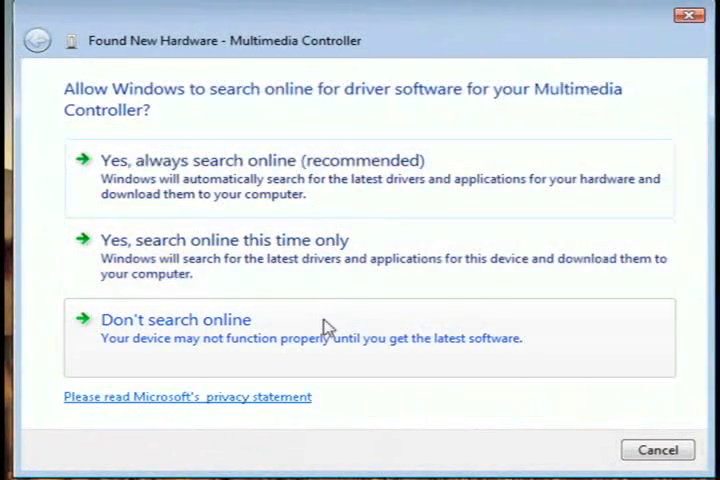
Install the ATI Unified AVStream Driver without searching online or using the disc, then close the wizard.
{"action": "left_click", "coordinate": [176, 320]}
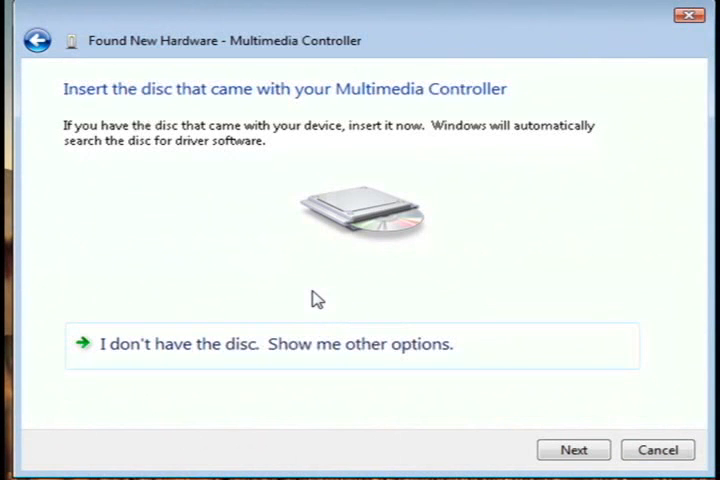
{"action": "left_click", "coordinate": [572, 448]}
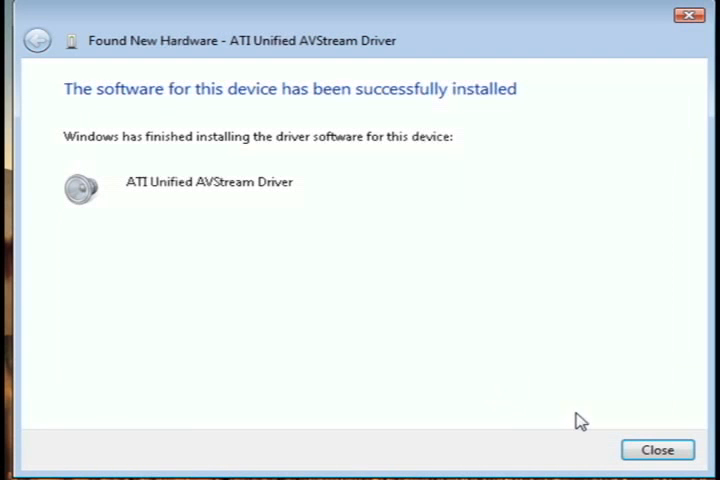
{"action": "left_click", "coordinate": [656, 450]}
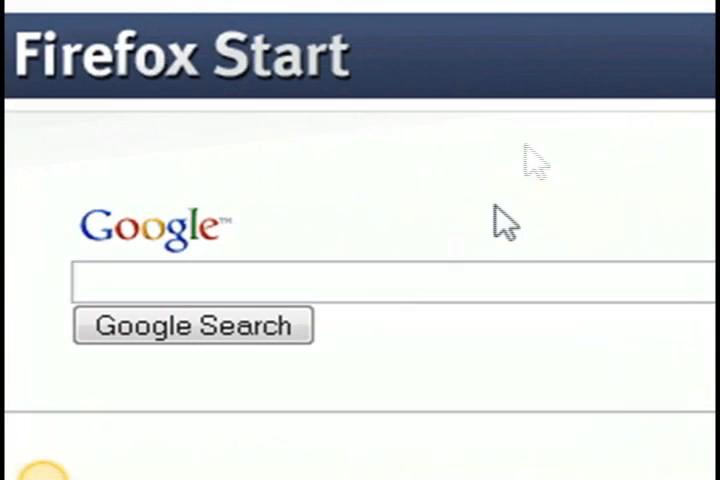
Search Google for 'mediaportal' and download the Stable Release V0.2.3.0 installer from the Downloads page.
{"action": "type", "text": "mediaportal"}
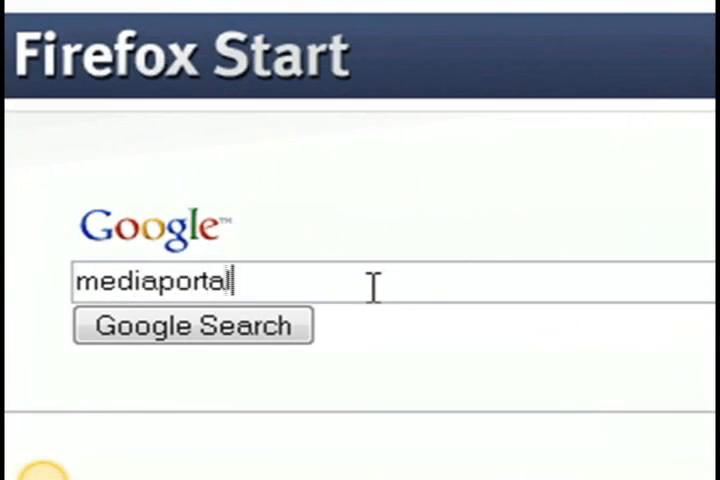
{"action": "left_click", "coordinate": [192, 324]}
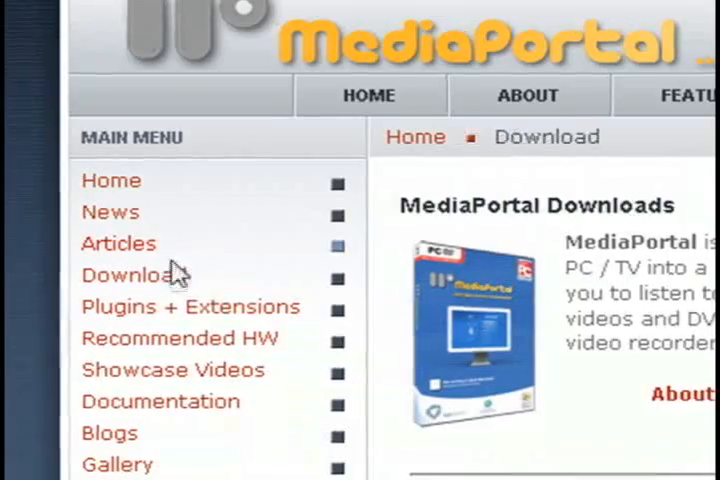
{"action": "scroll", "scroll_direction": "down", "scroll_amount": 3}
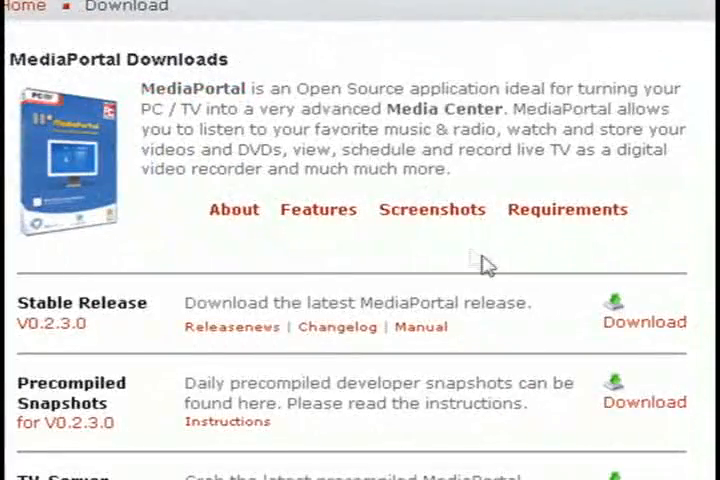
{"action": "scroll", "scroll_direction": "down", "scroll_amount": 3}
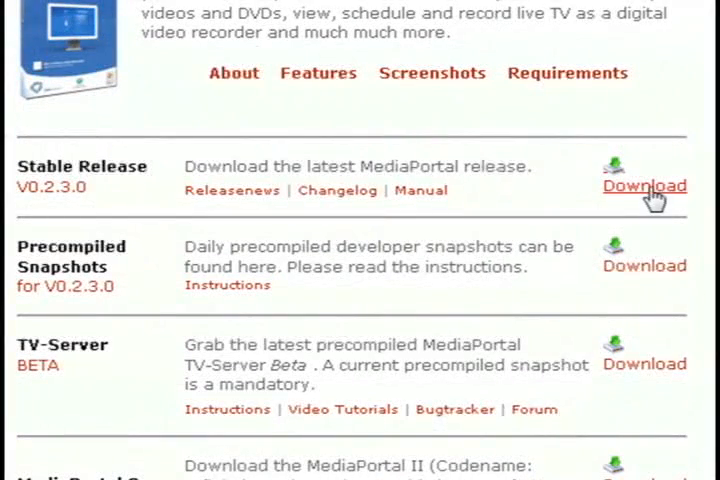
{"action": "left_click", "coordinate": [644, 186]}
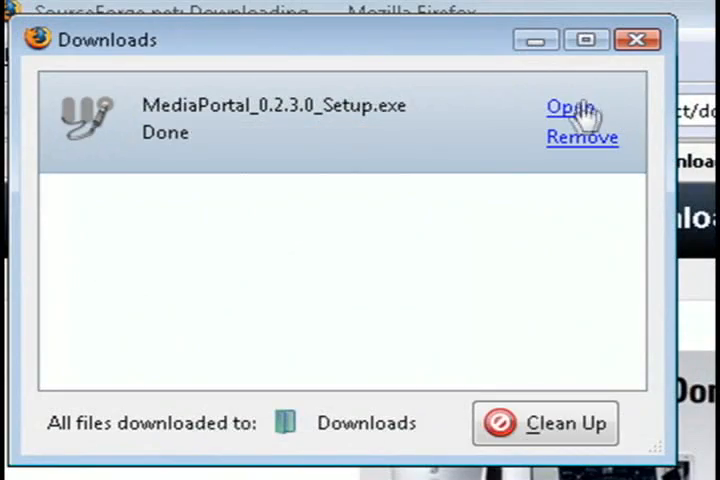
Run MediaPortal_0.2.3.0_Setup.exe, accept the license, keep both MPEG-2 decoders and install to the default folder.
{"action": "left_click", "coordinate": [564, 108]}
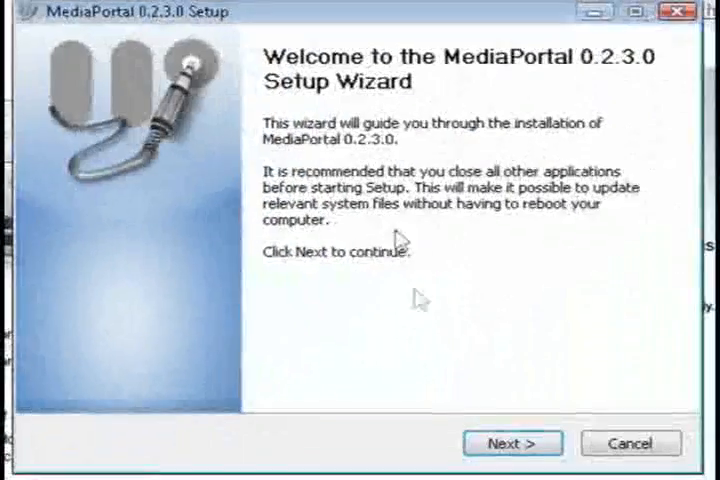
{"action": "left_click", "coordinate": [512, 444]}
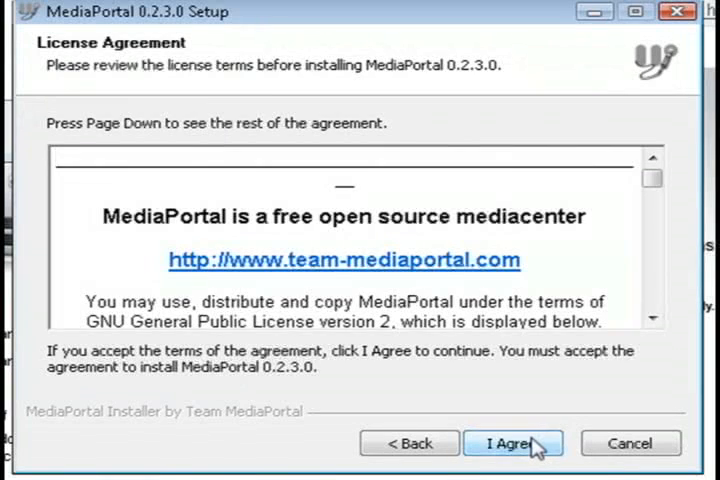
{"action": "left_click", "coordinate": [512, 444]}
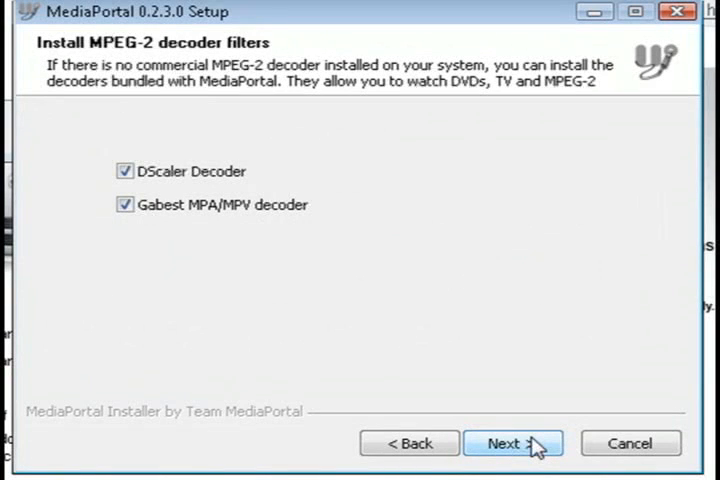
{"action": "left_click", "coordinate": [512, 444]}
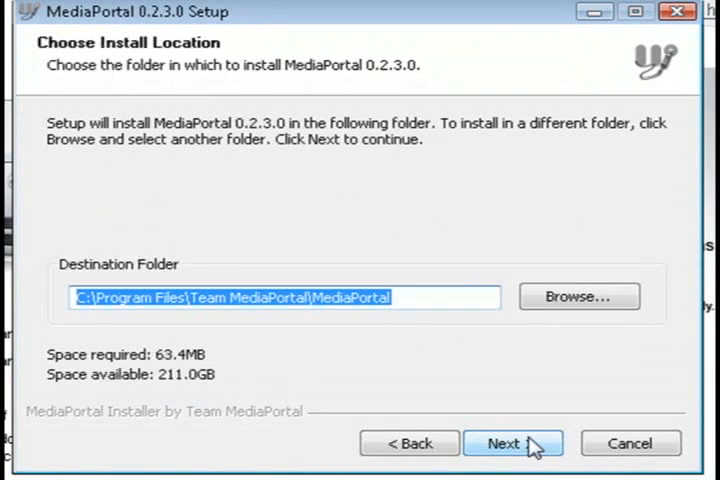
{"action": "left_click", "coordinate": [512, 444]}
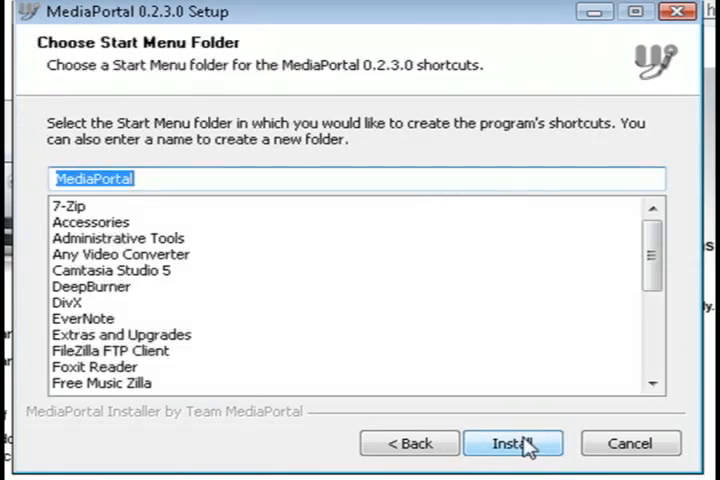
{"action": "left_click", "coordinate": [512, 444]}
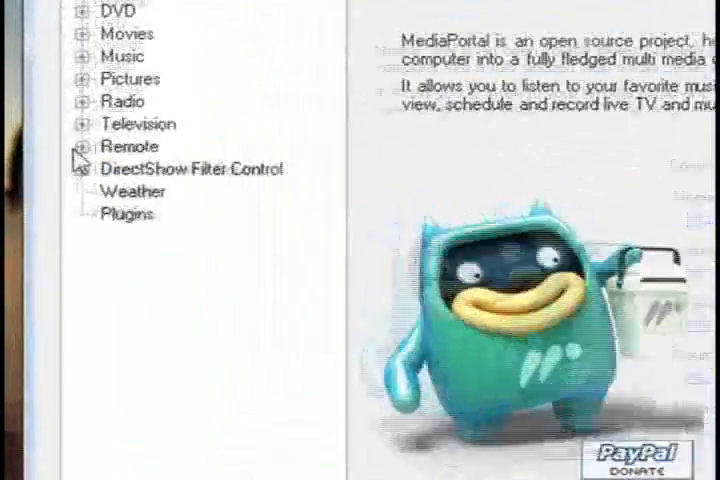
Add the ATI AVStream Analog Capture card under Television > Capture Cards with Videos as its recording folder.
{"action": "left_click", "coordinate": [96, 122]}
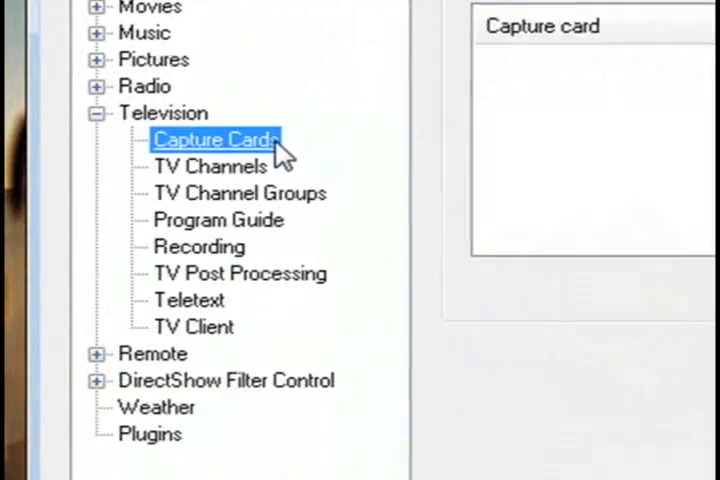
{"action": "left_click", "coordinate": [218, 140]}
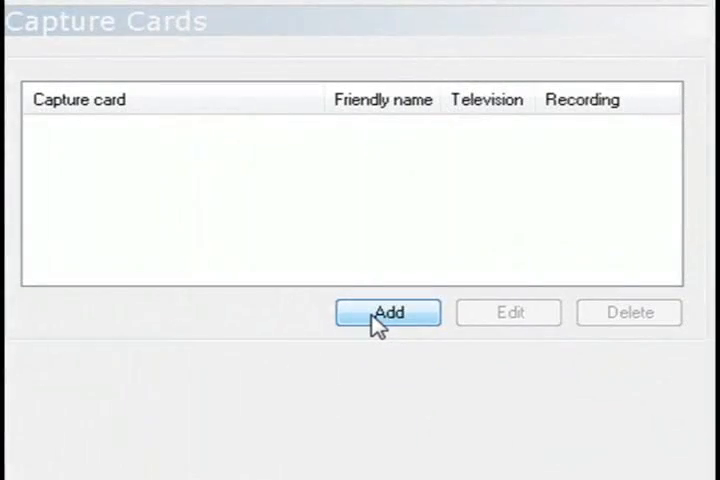
{"action": "left_click", "coordinate": [384, 312]}
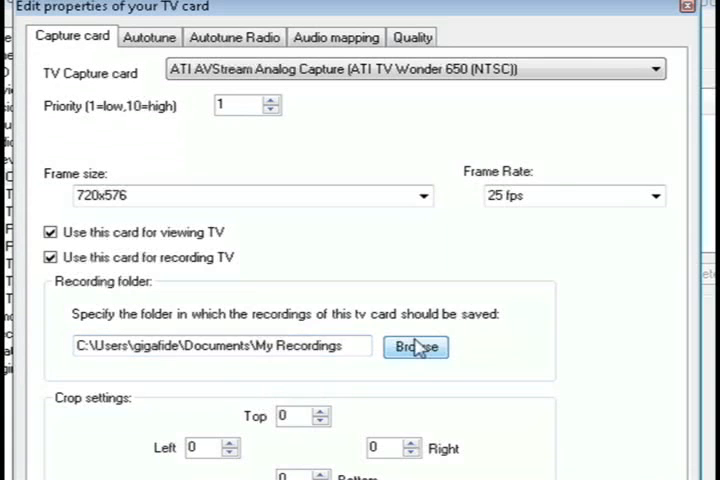
{"action": "left_click", "coordinate": [414, 346]}
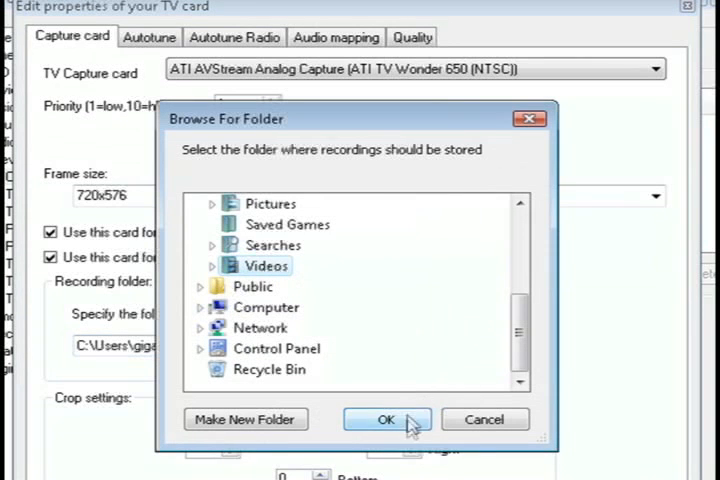
{"action": "left_click", "coordinate": [388, 420]}
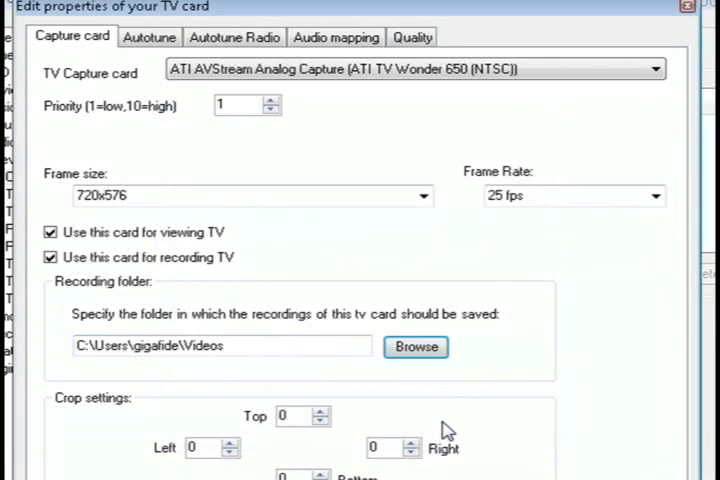
{"action": "mouse_move", "coordinate": [450, 156]}
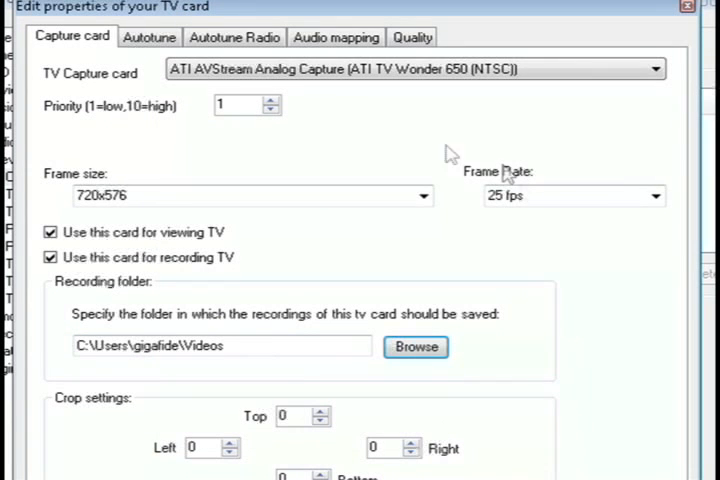
{"action": "left_click", "coordinate": [148, 36]}
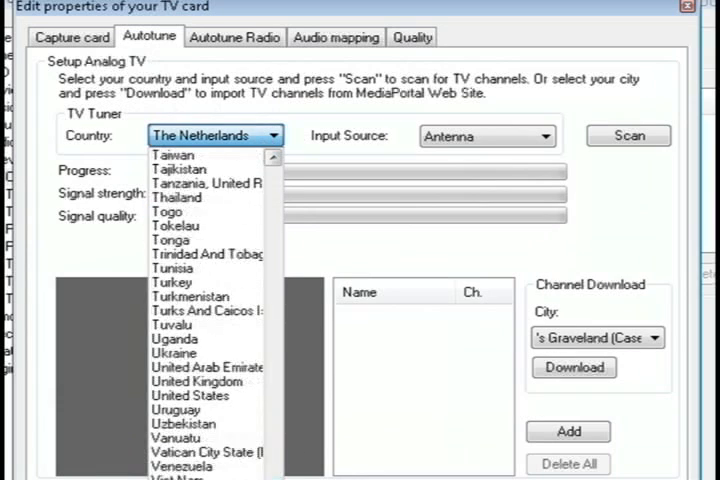
Autotune the card for United States cable input and scan for channels, then view Quality settings.
{"action": "left_click", "coordinate": [190, 396]}
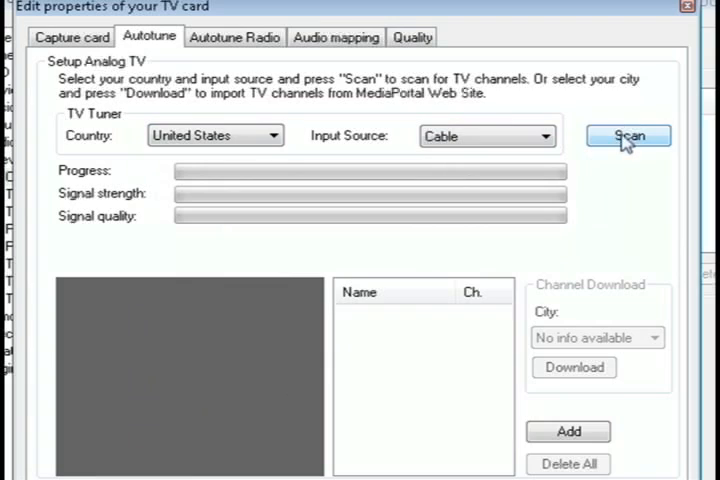
{"action": "left_click", "coordinate": [628, 136]}
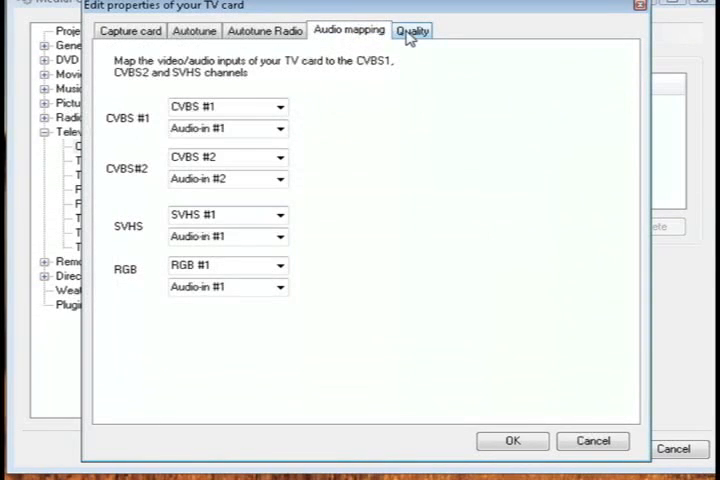
{"action": "left_click", "coordinate": [412, 30]}
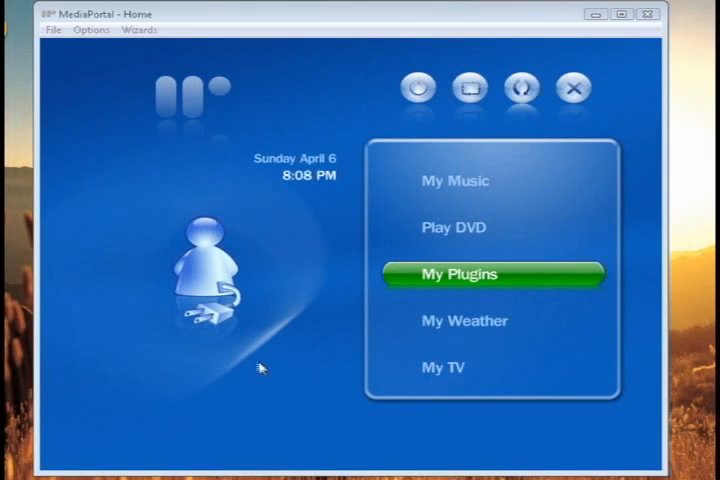
{"action": "mouse_move", "coordinate": [52, 32]}
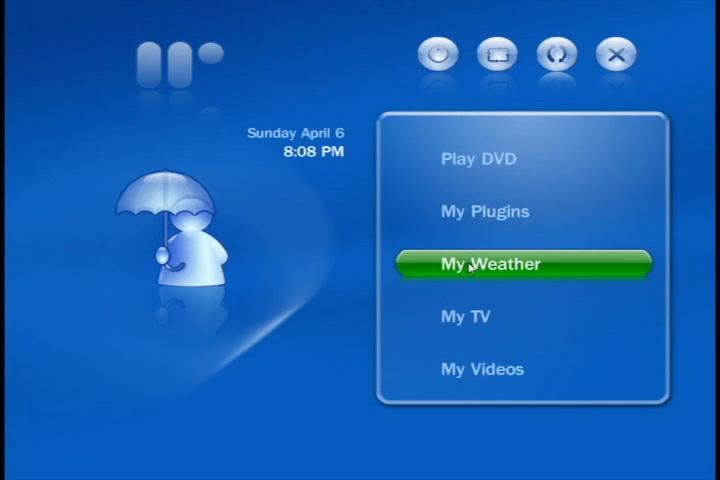
View the My TV live preview, then exit MediaPortal to the Windows desktop.
{"action": "scroll", "scroll_direction": "down", "scroll_amount": 3}
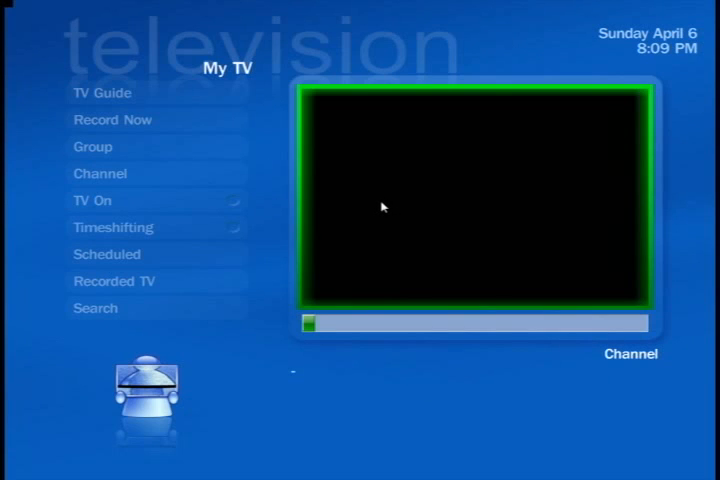
{"action": "left_click", "coordinate": [112, 120]}
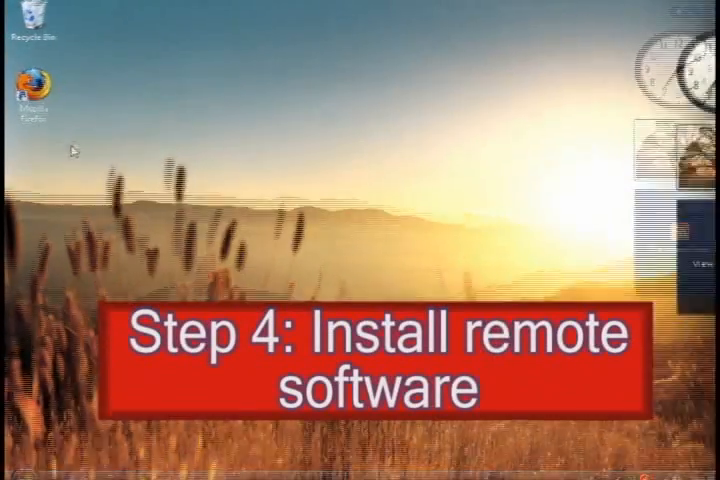
{"action": "double_click", "coordinate": [32, 90]}
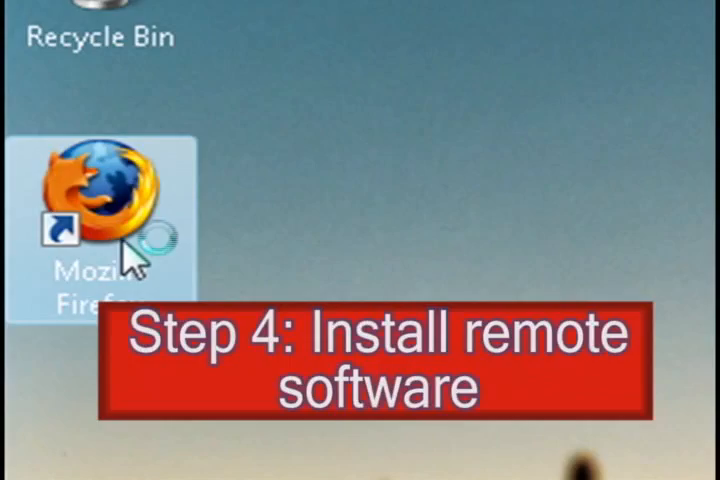
{"action": "double_click", "coordinate": [100, 200]}
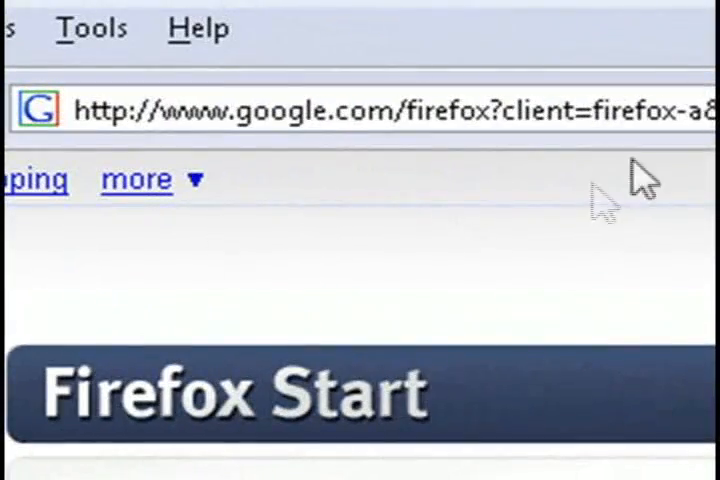
{"action": "left_click", "coordinate": [350, 108]}
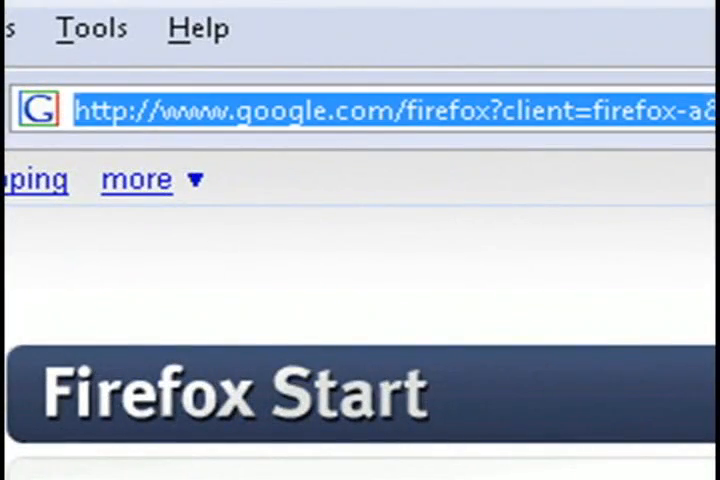
{"action": "type", "text": "www.orb.com"}
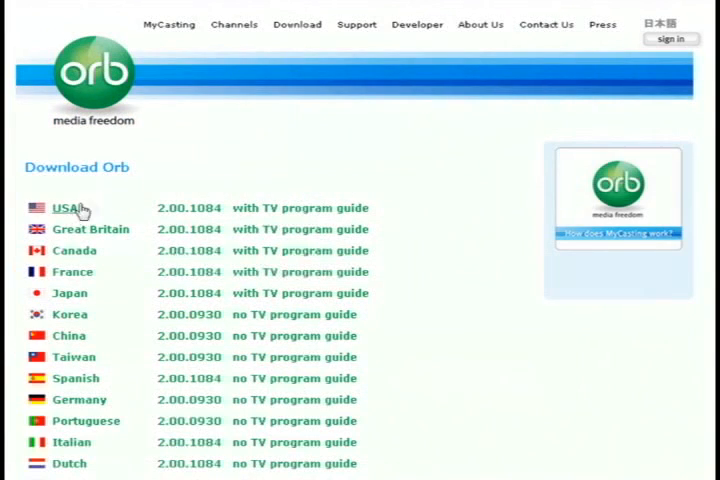
Download the USA version of the Orb installer and save the file.
{"action": "left_click", "coordinate": [66, 208]}
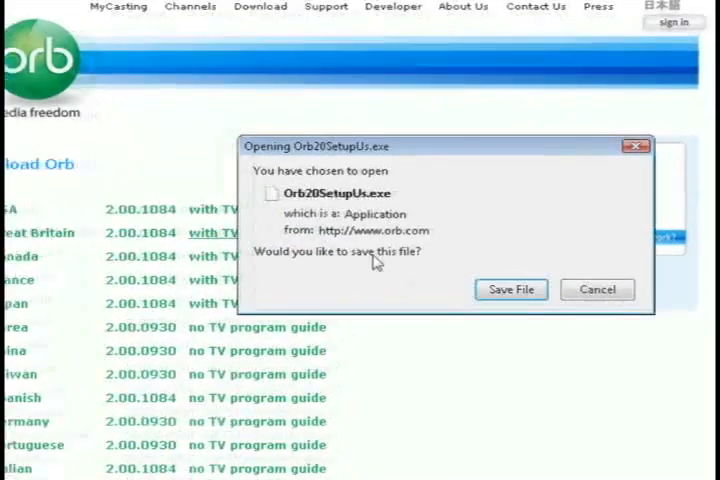
{"action": "left_click", "coordinate": [512, 288]}
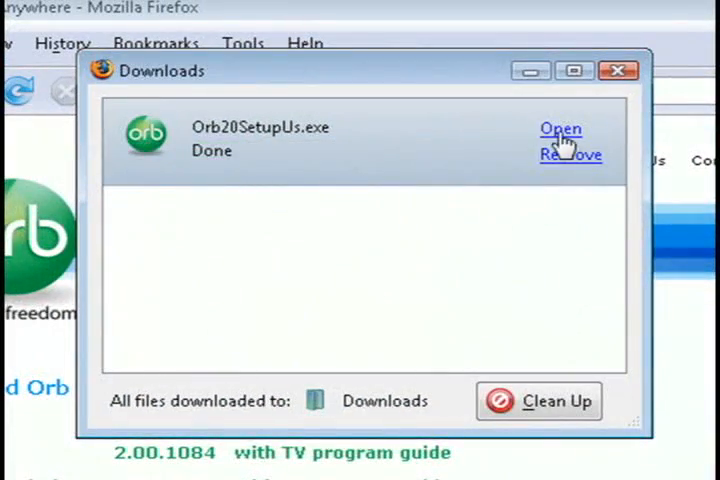
Run Orb2SetupUs.exe and install Orb into the default folder.
{"action": "left_click", "coordinate": [560, 128]}
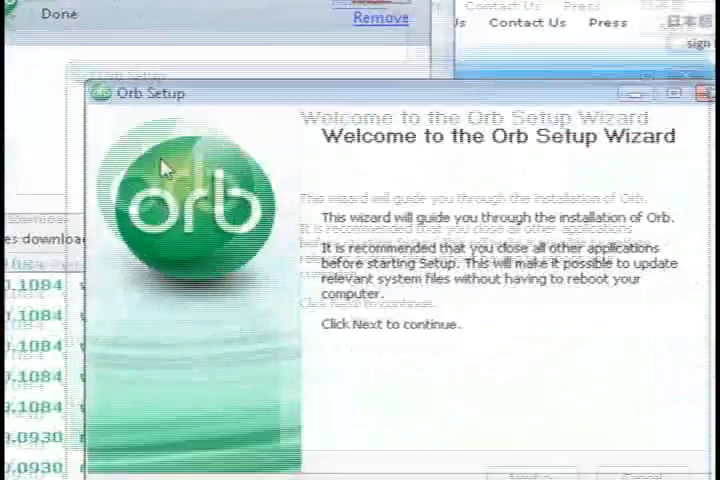
{"action": "left_click", "coordinate": [534, 474]}
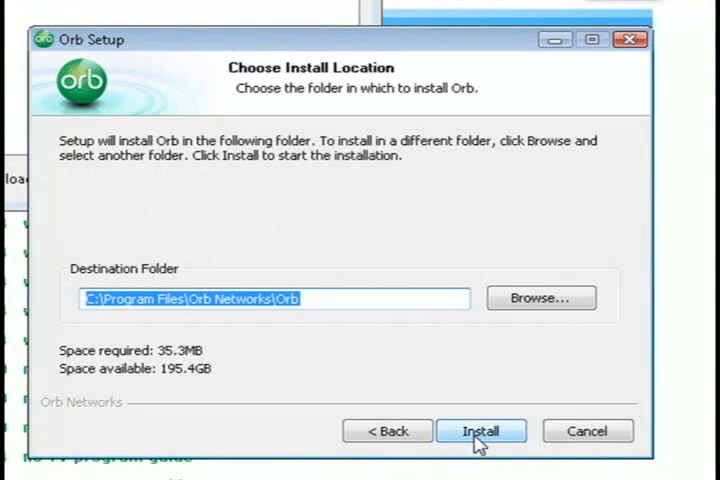
{"action": "left_click", "coordinate": [480, 430]}
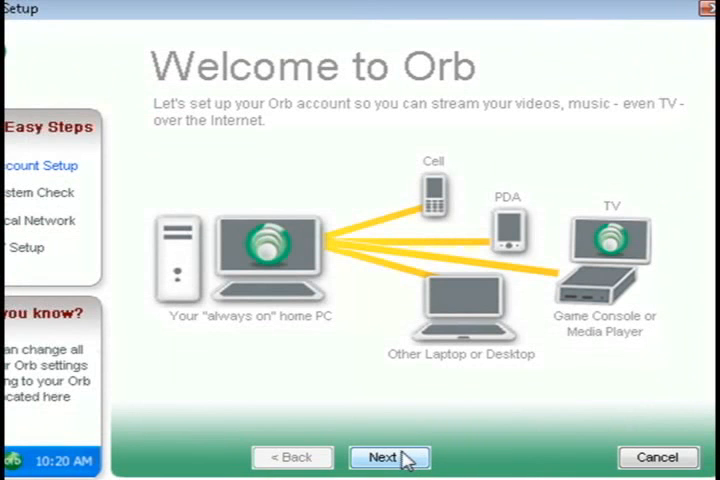
Complete the Orb wizard through account, media and system check pages, choosing Yes for TV tuner setup.
{"action": "left_click", "coordinate": [388, 456]}
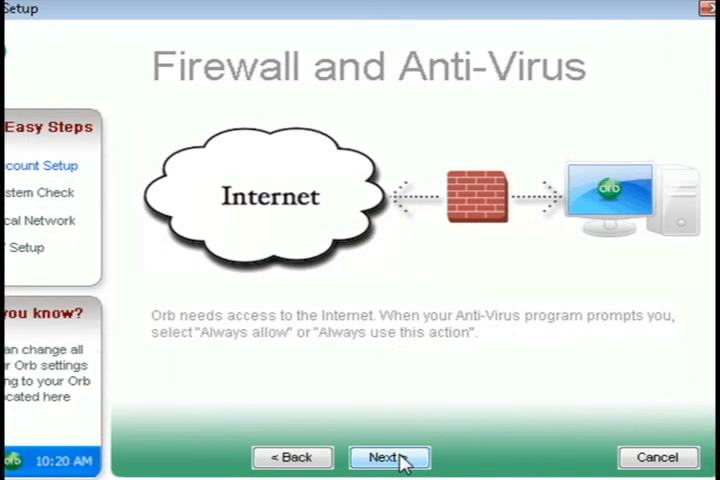
{"action": "left_click", "coordinate": [388, 456]}
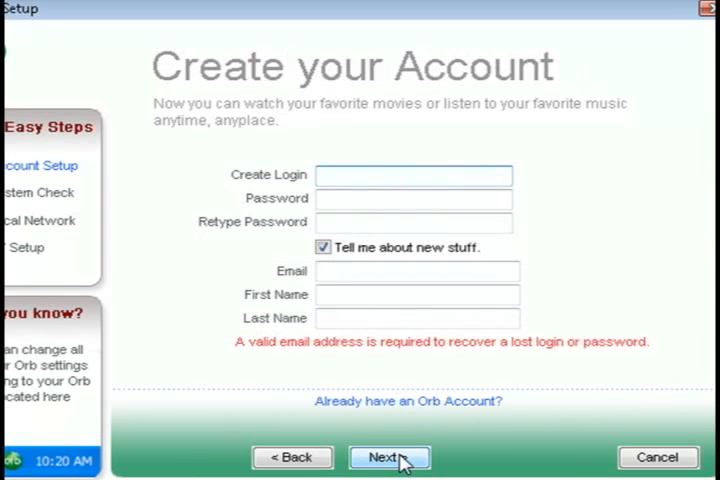
{"action": "left_click", "coordinate": [388, 456]}
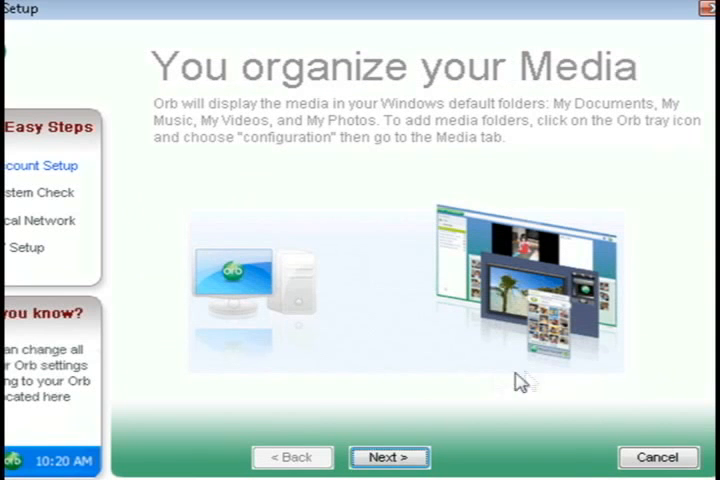
{"action": "left_click", "coordinate": [388, 456]}
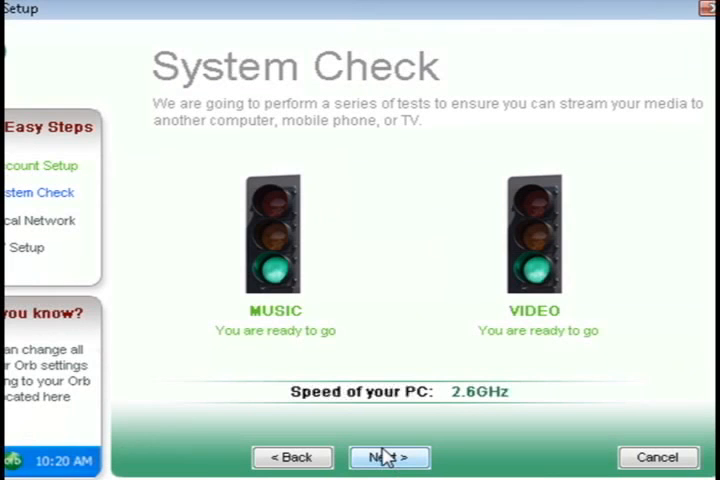
{"action": "left_click", "coordinate": [388, 456]}
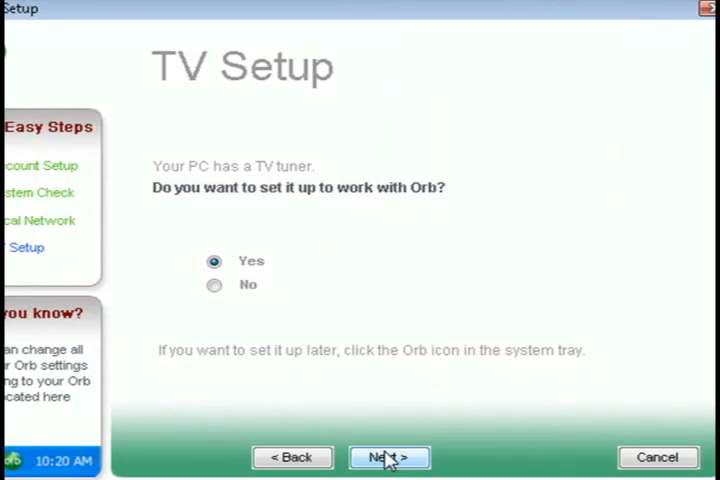
{"action": "left_click", "coordinate": [388, 456]}
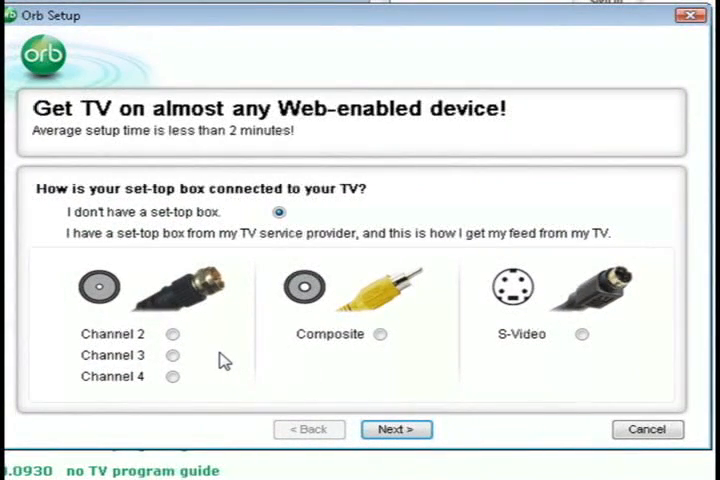
{"action": "mouse_move", "coordinate": [348, 304]}
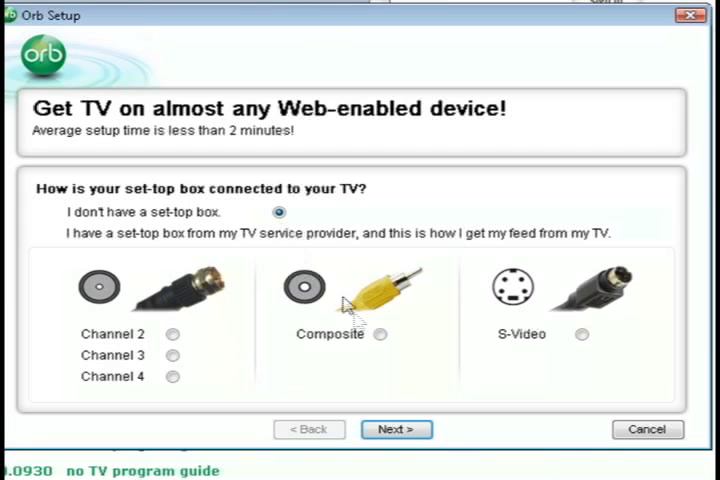
{"action": "left_click", "coordinate": [396, 428]}
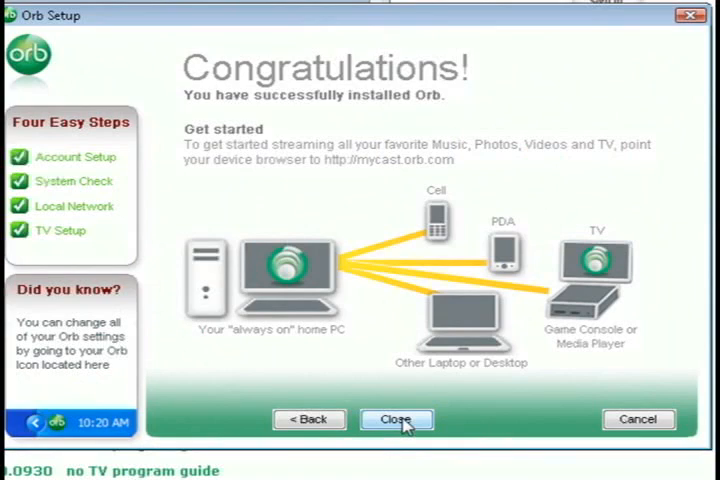
Close the finished Orb installer and launch Orb from the system tray icon.
{"action": "left_click", "coordinate": [396, 420]}
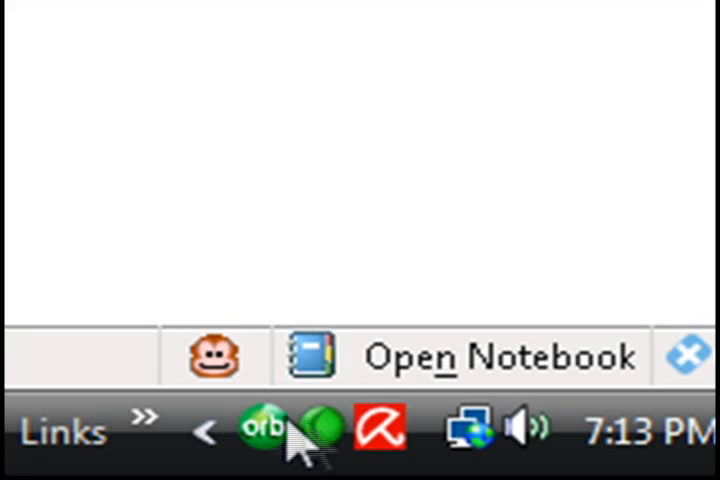
{"action": "left_click", "coordinate": [258, 430]}
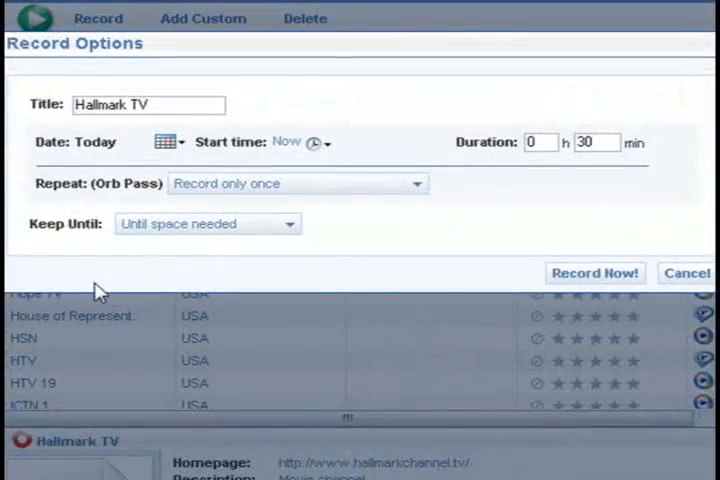
Record Hallmark TV now for 0 h 30 min once, then check it appears under Recorded TV.
{"action": "left_click", "coordinate": [594, 272]}
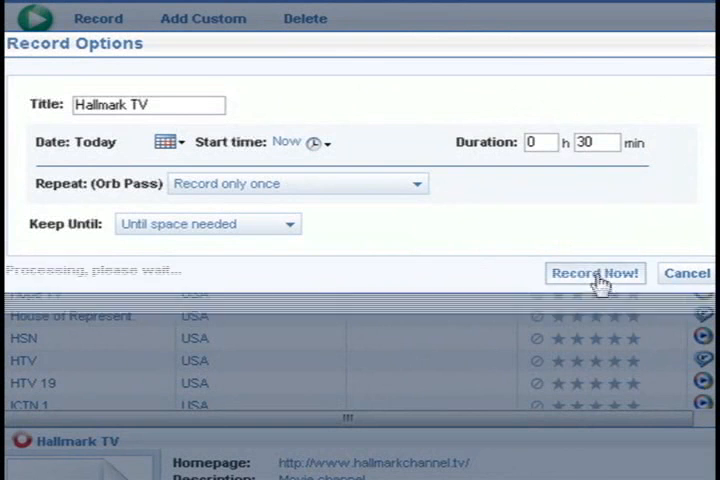
{"action": "left_click", "coordinate": [594, 272]}
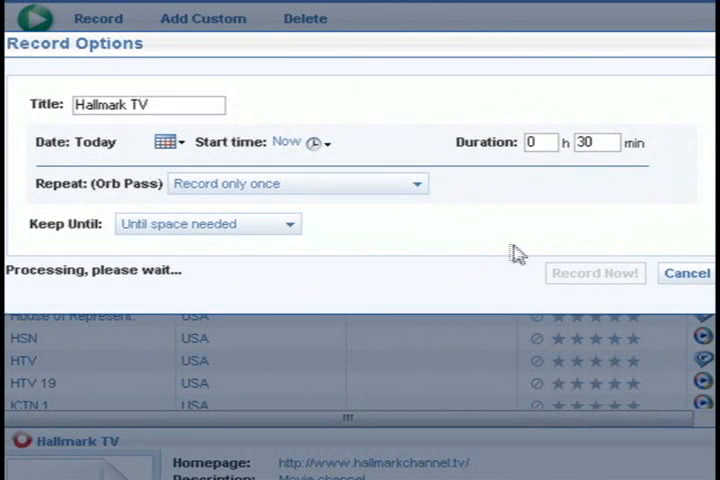
{"action": "left_click", "coordinate": [594, 272]}
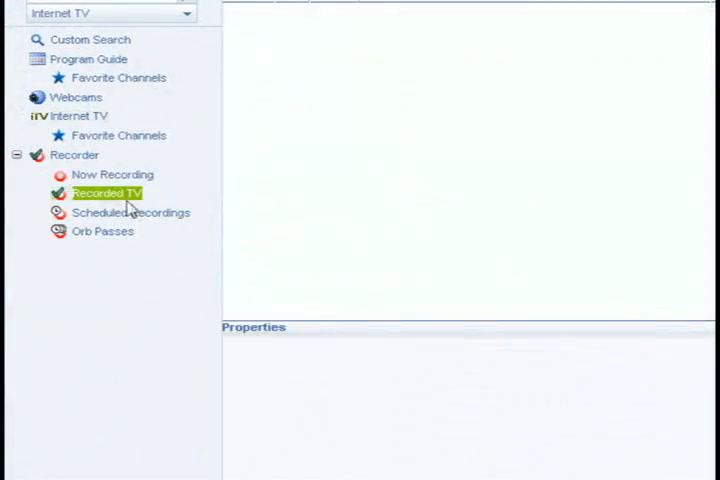
{"action": "left_click", "coordinate": [108, 192]}
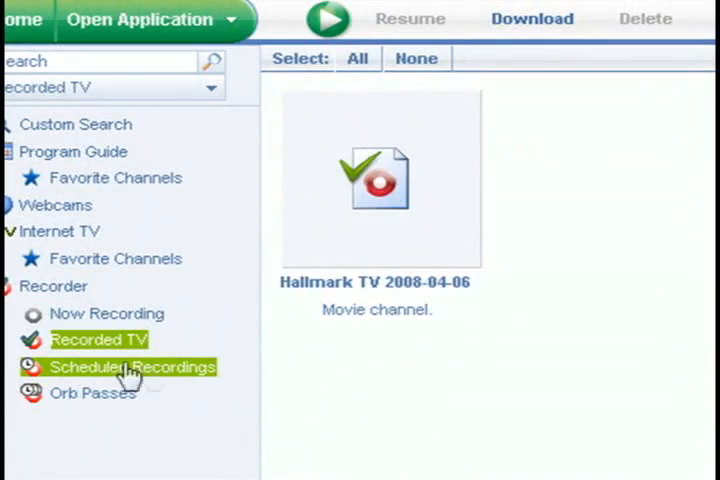